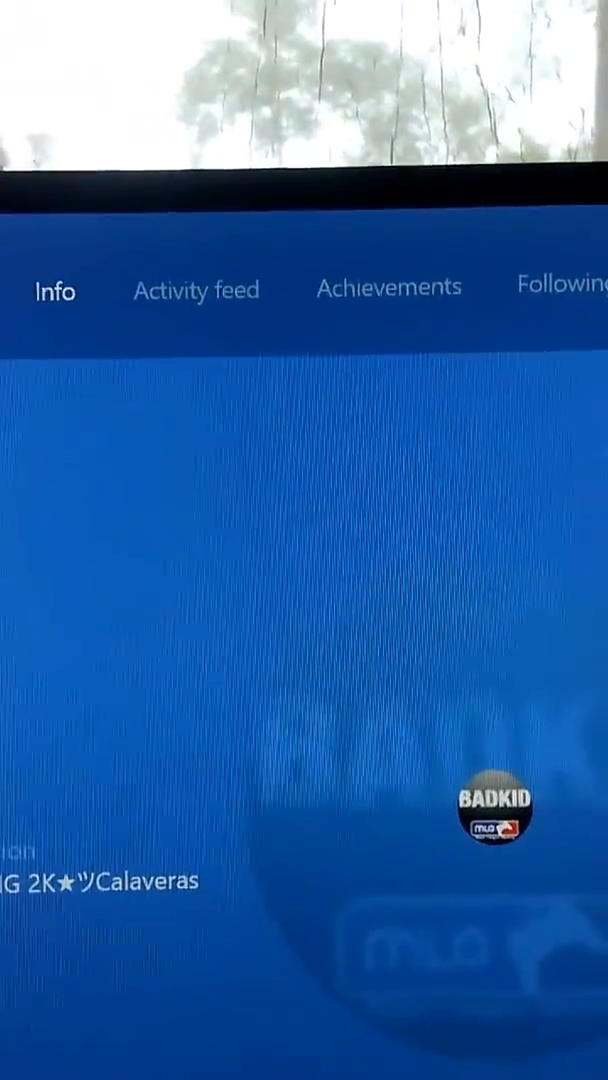
- Show the profile's Achievements list and scroll through Xbox 360 titles like Halo 3, Fable III and UNO
click(388, 288)
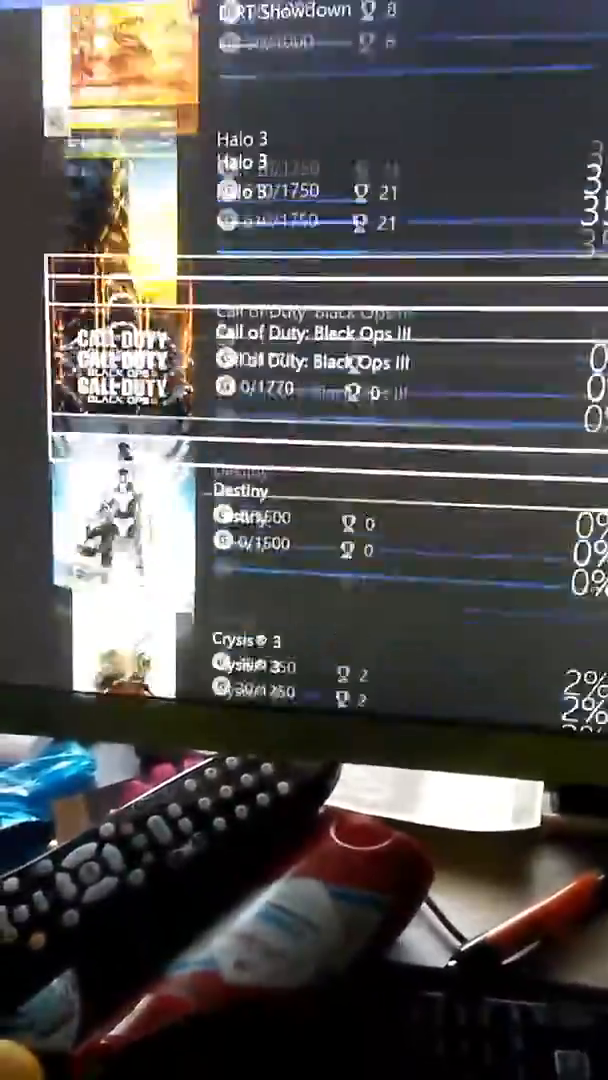
scroll(up, 3)
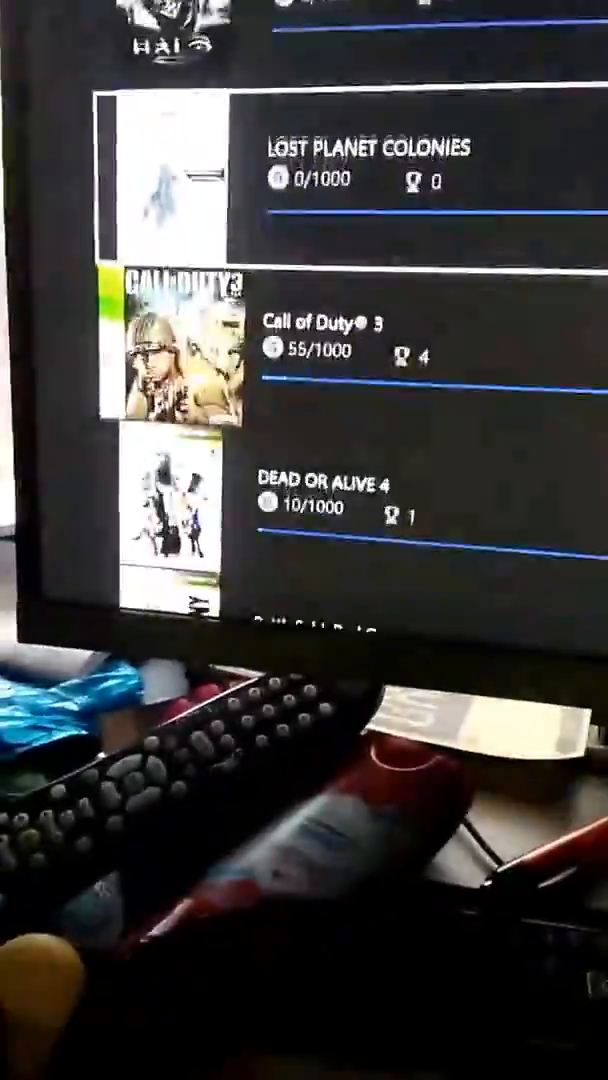
scroll(down, 3)
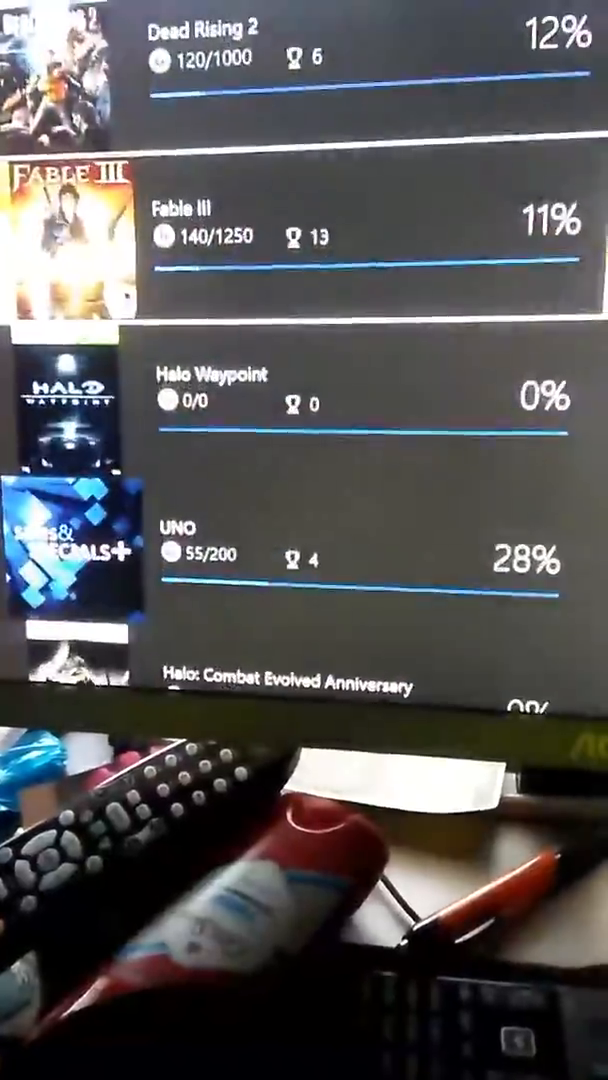